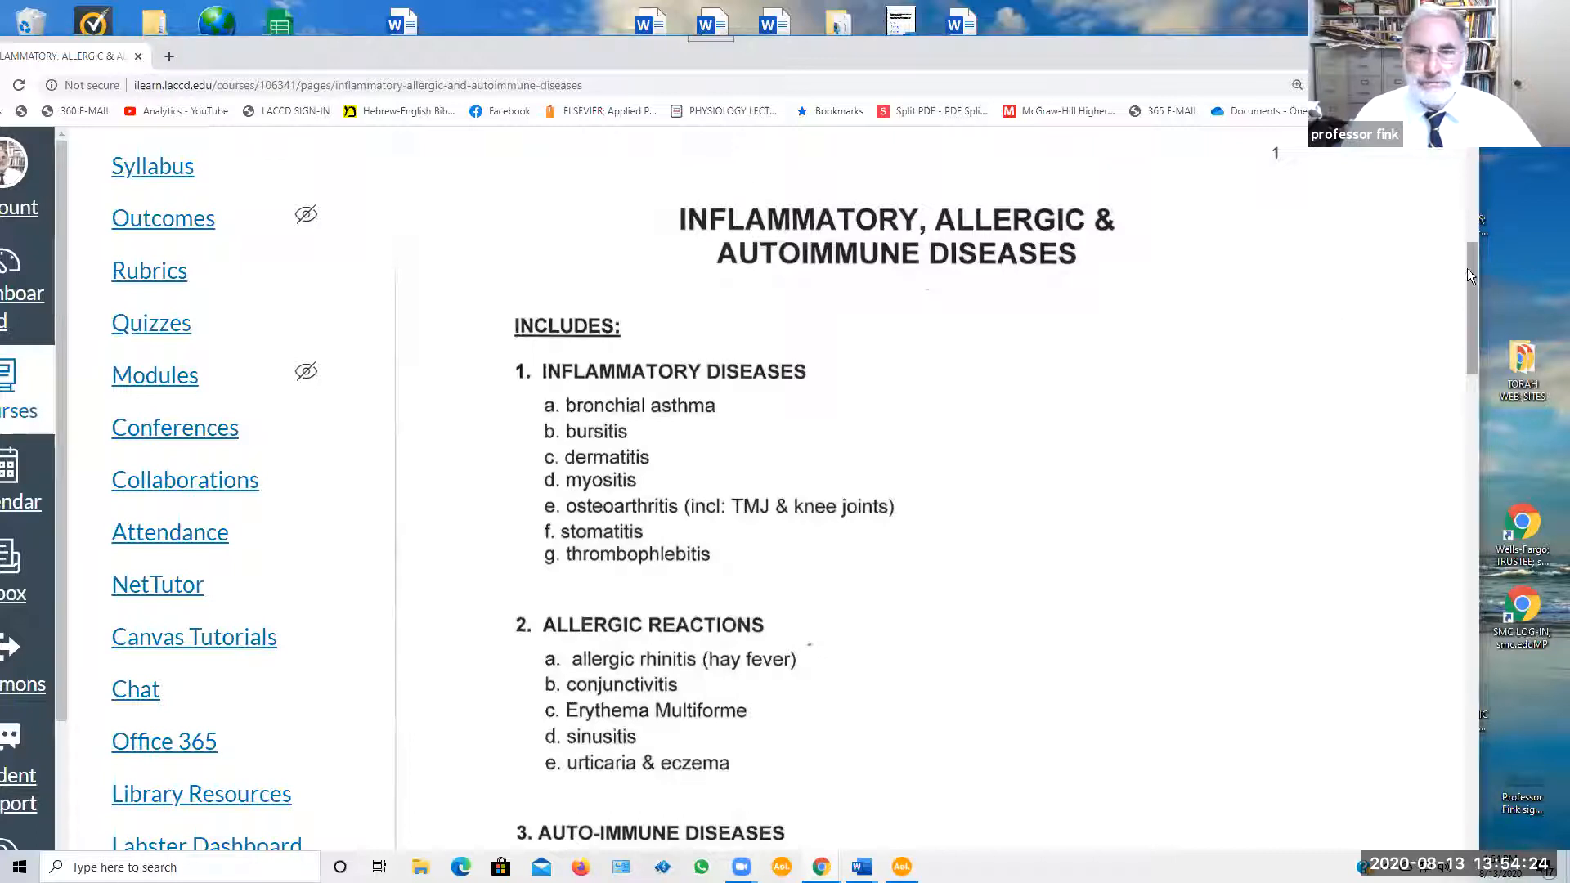
scroll("down", 3)
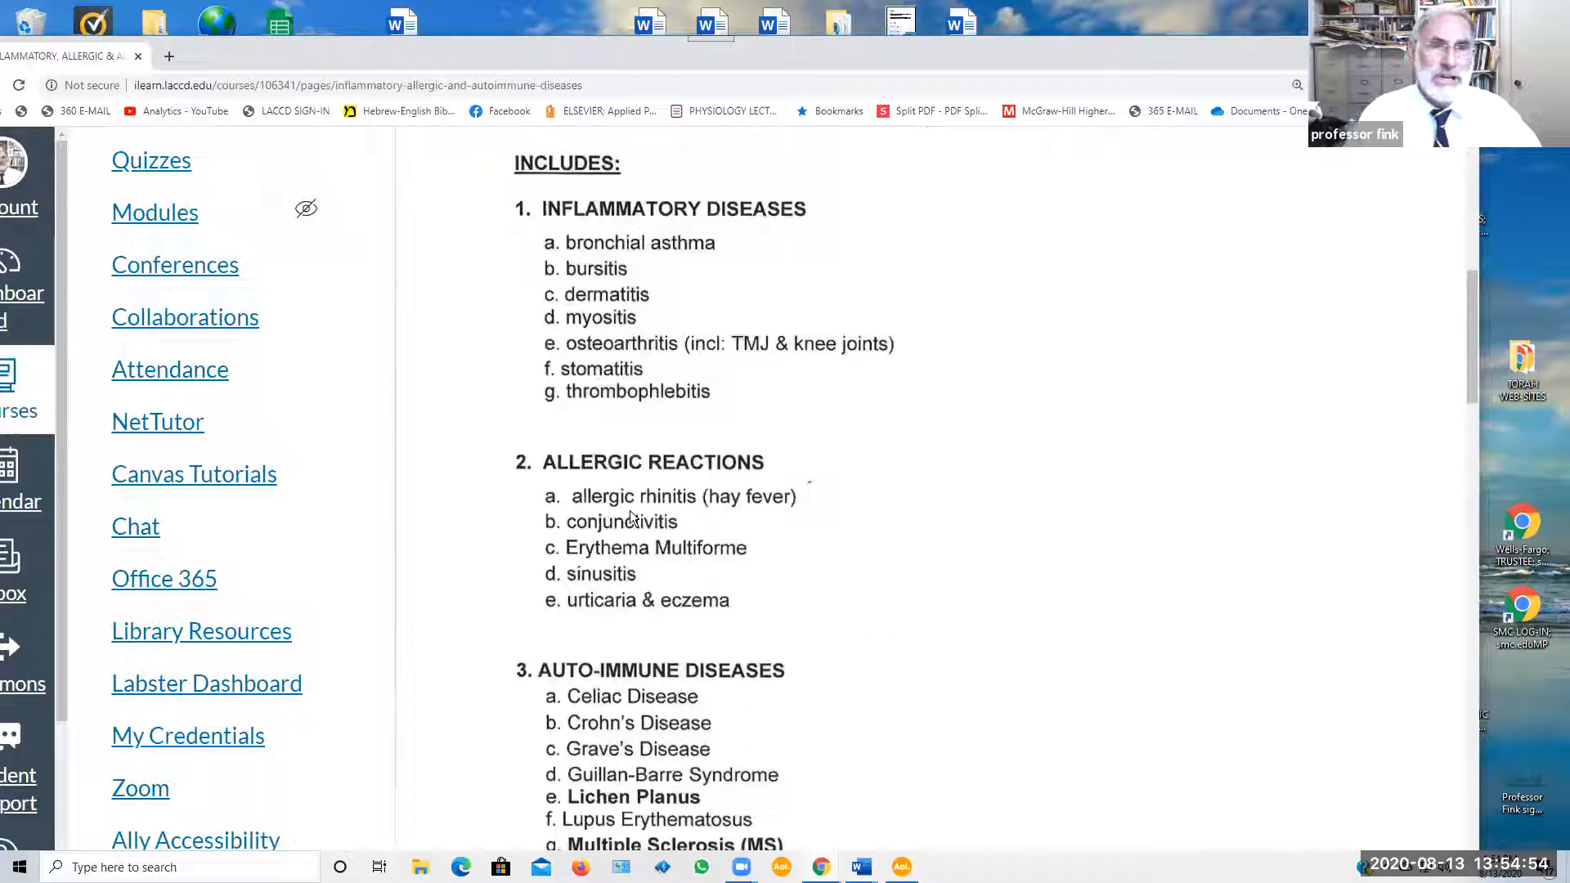
mouse_move(605, 414)
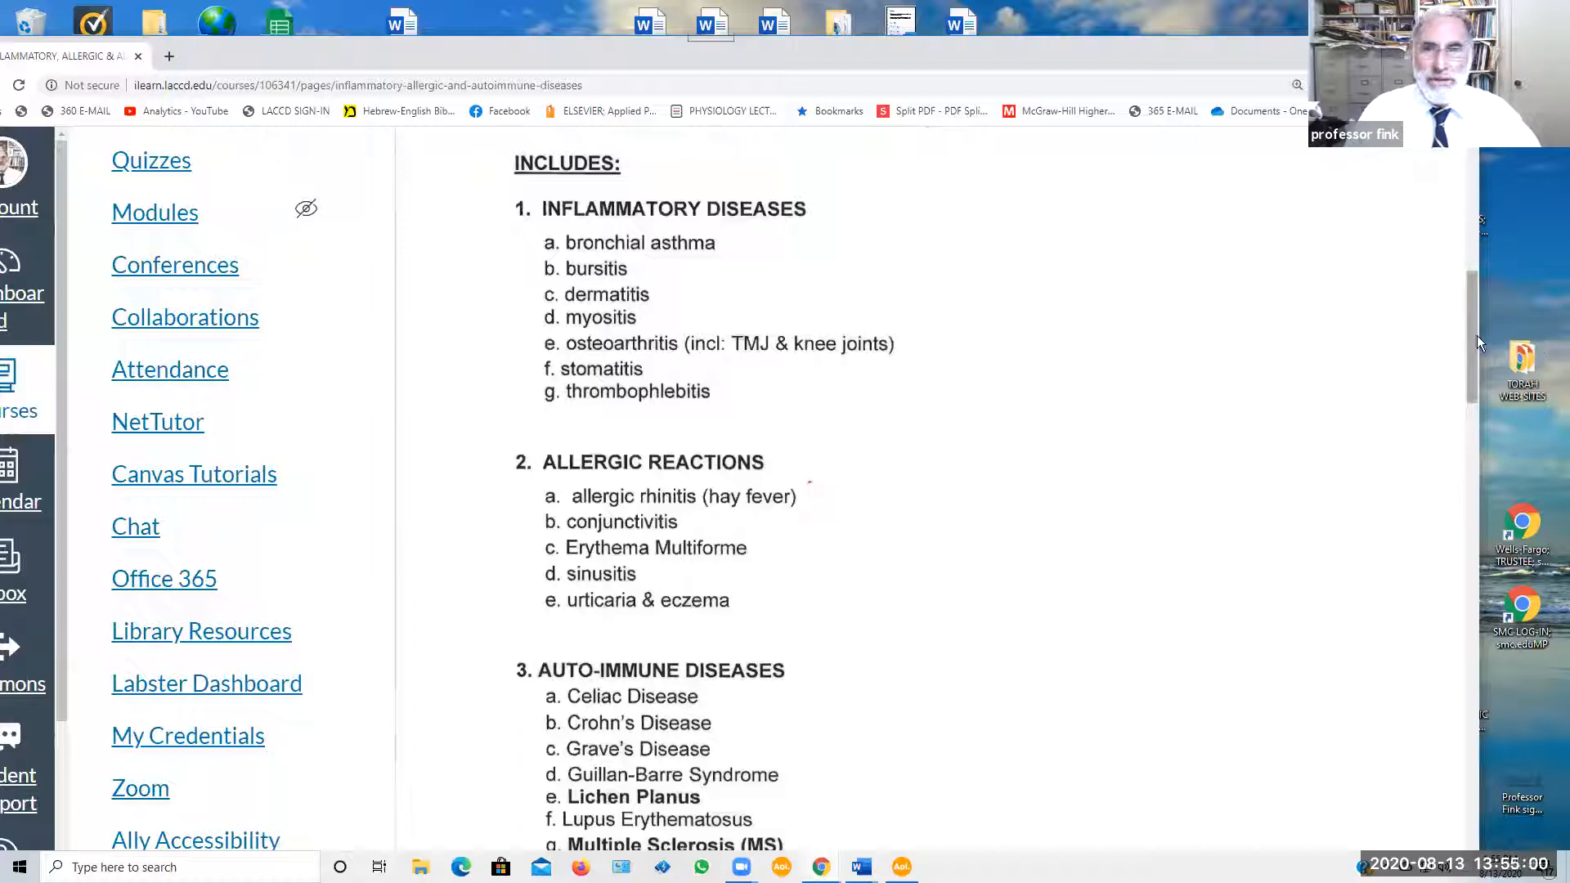
scroll("down", 3)
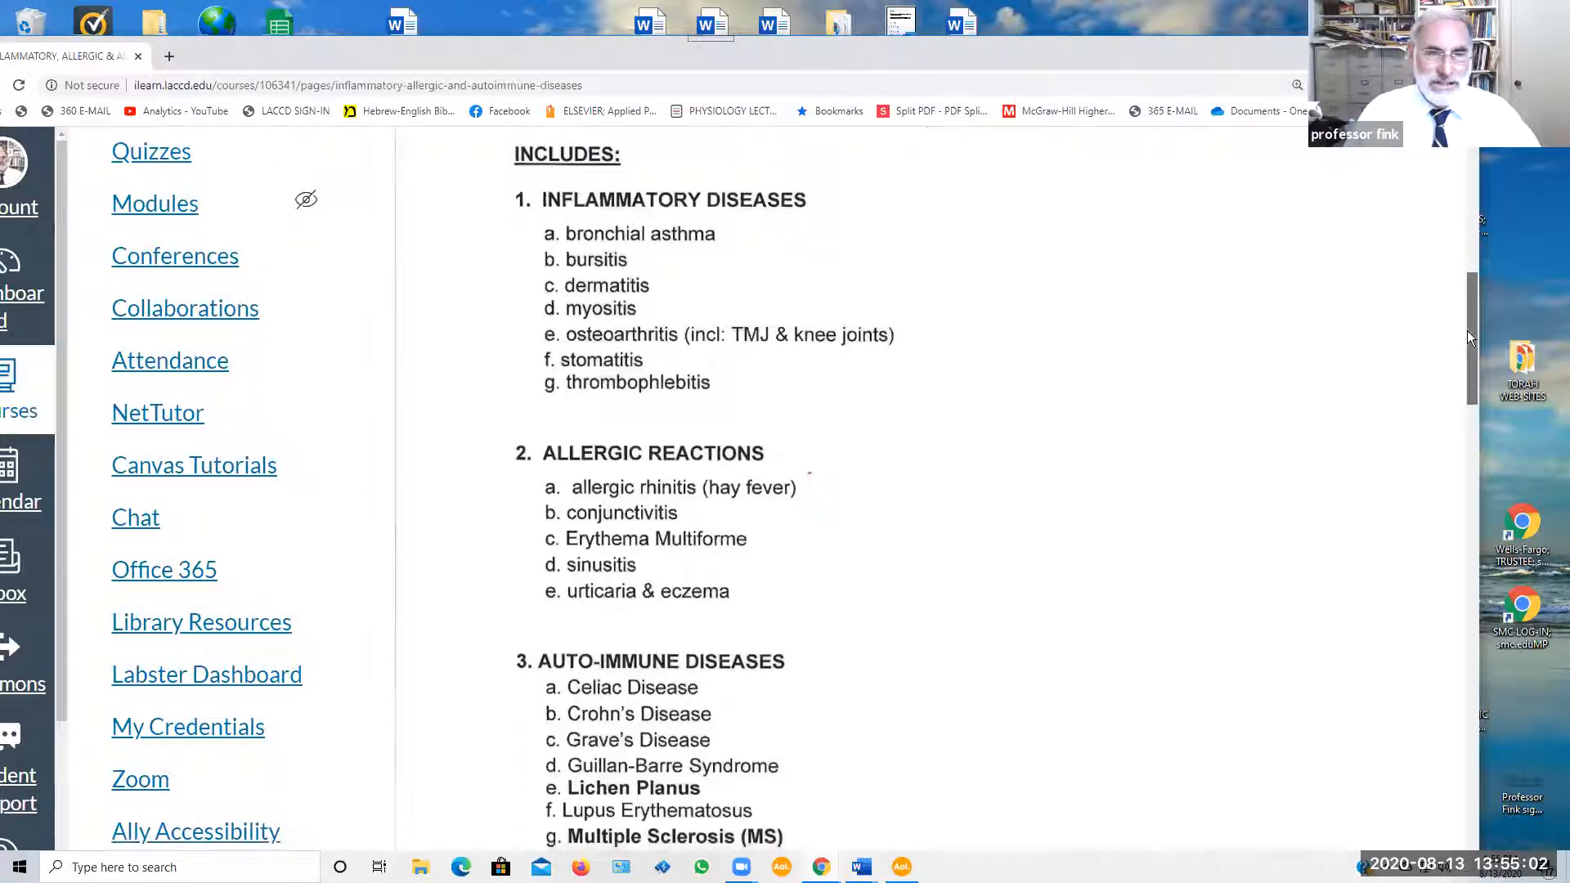
scroll("down", 3)
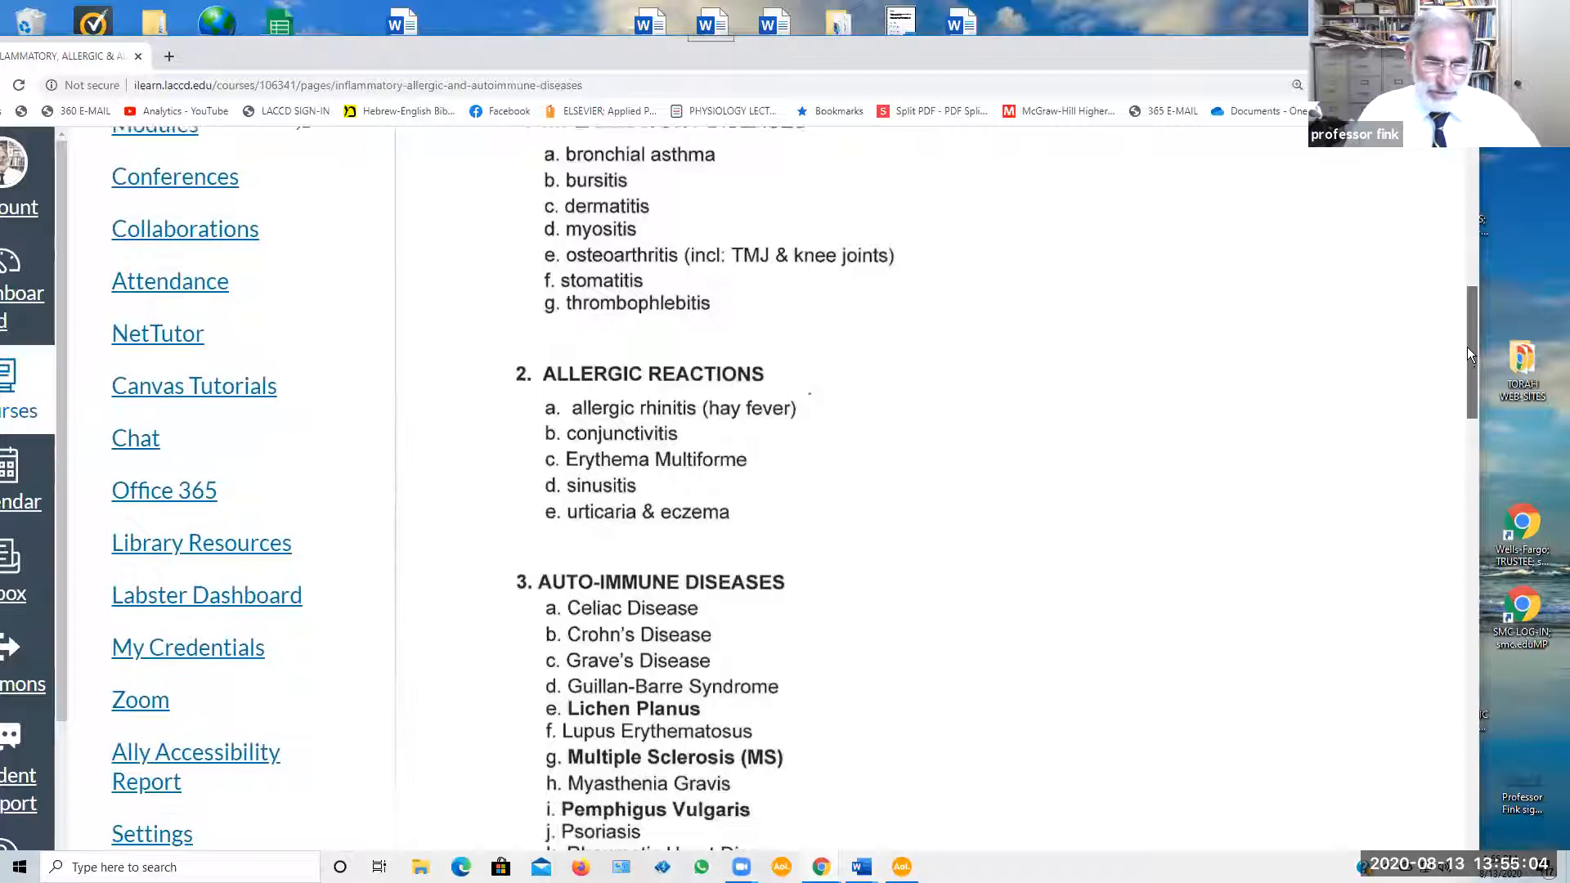
scroll("down", 3)
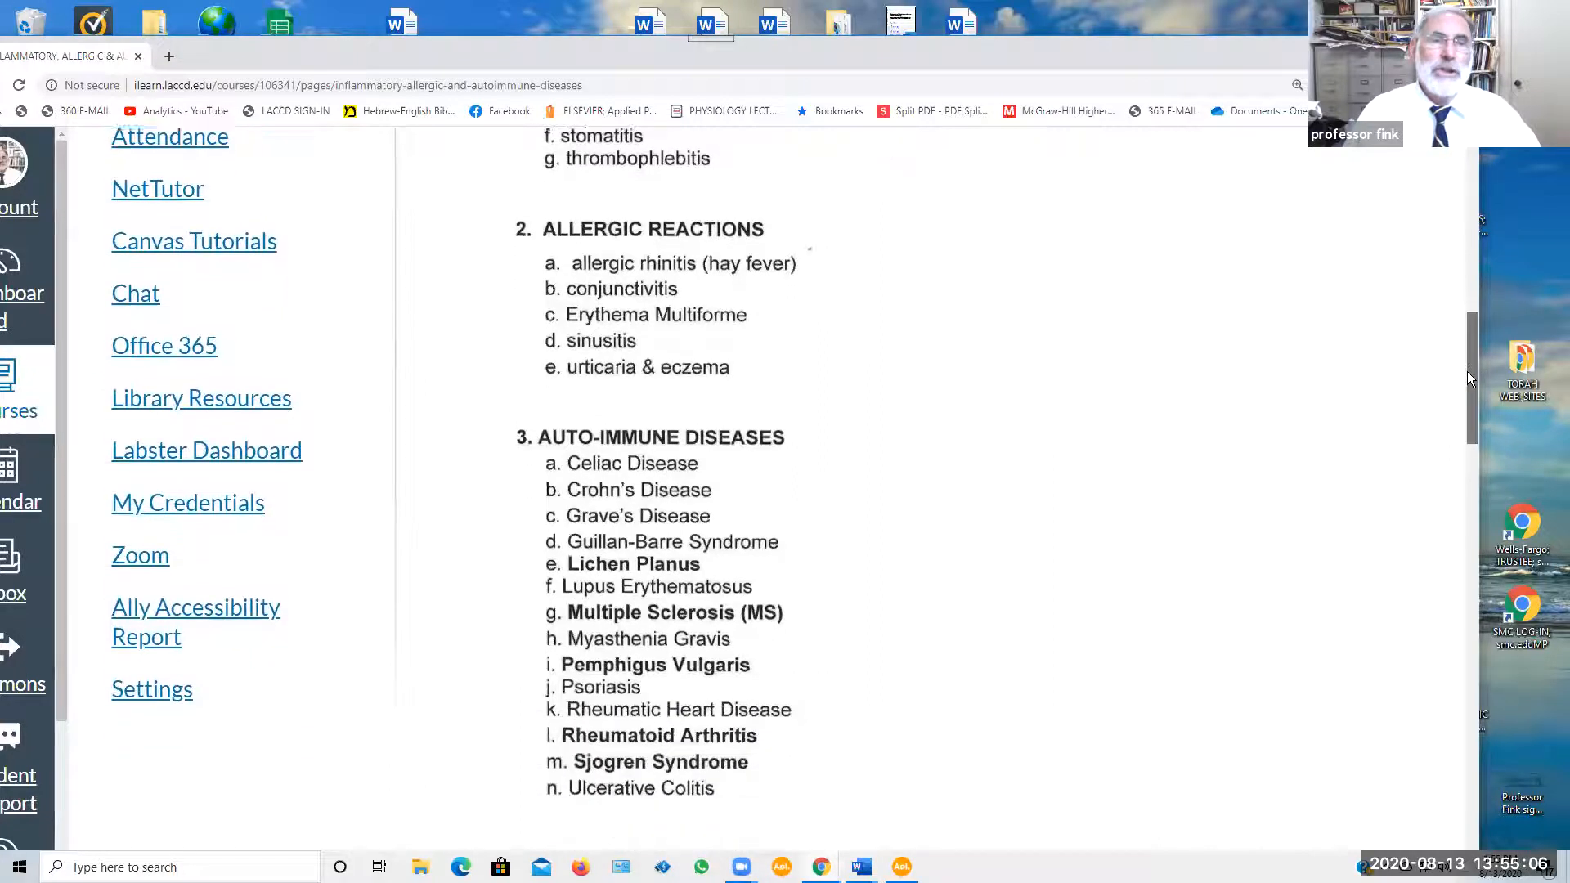
scroll("down", 3)
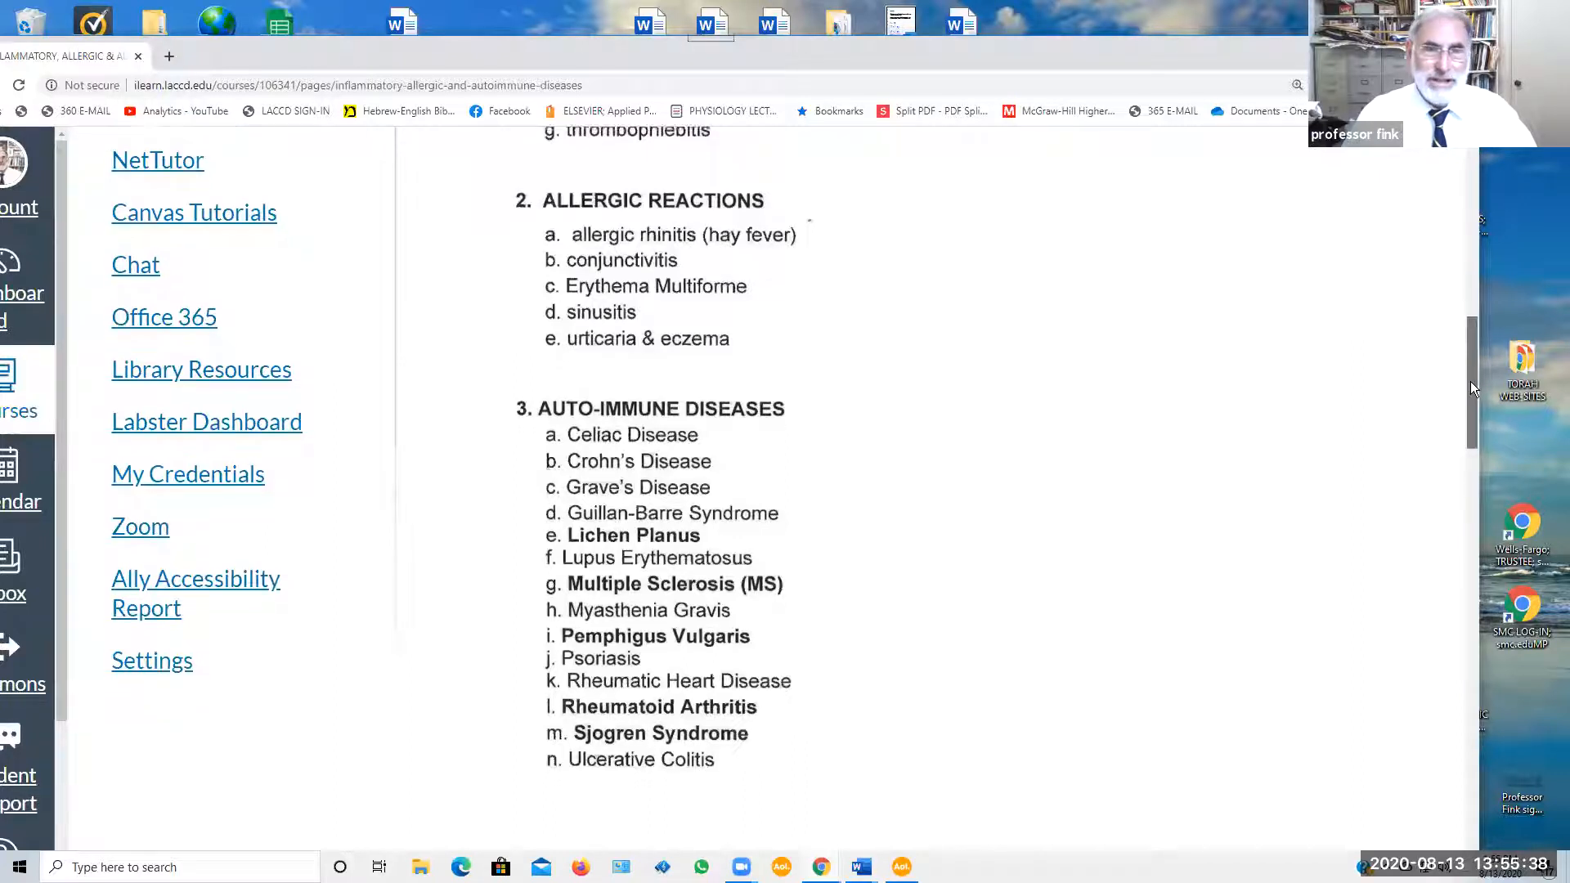
scroll("down", 3)
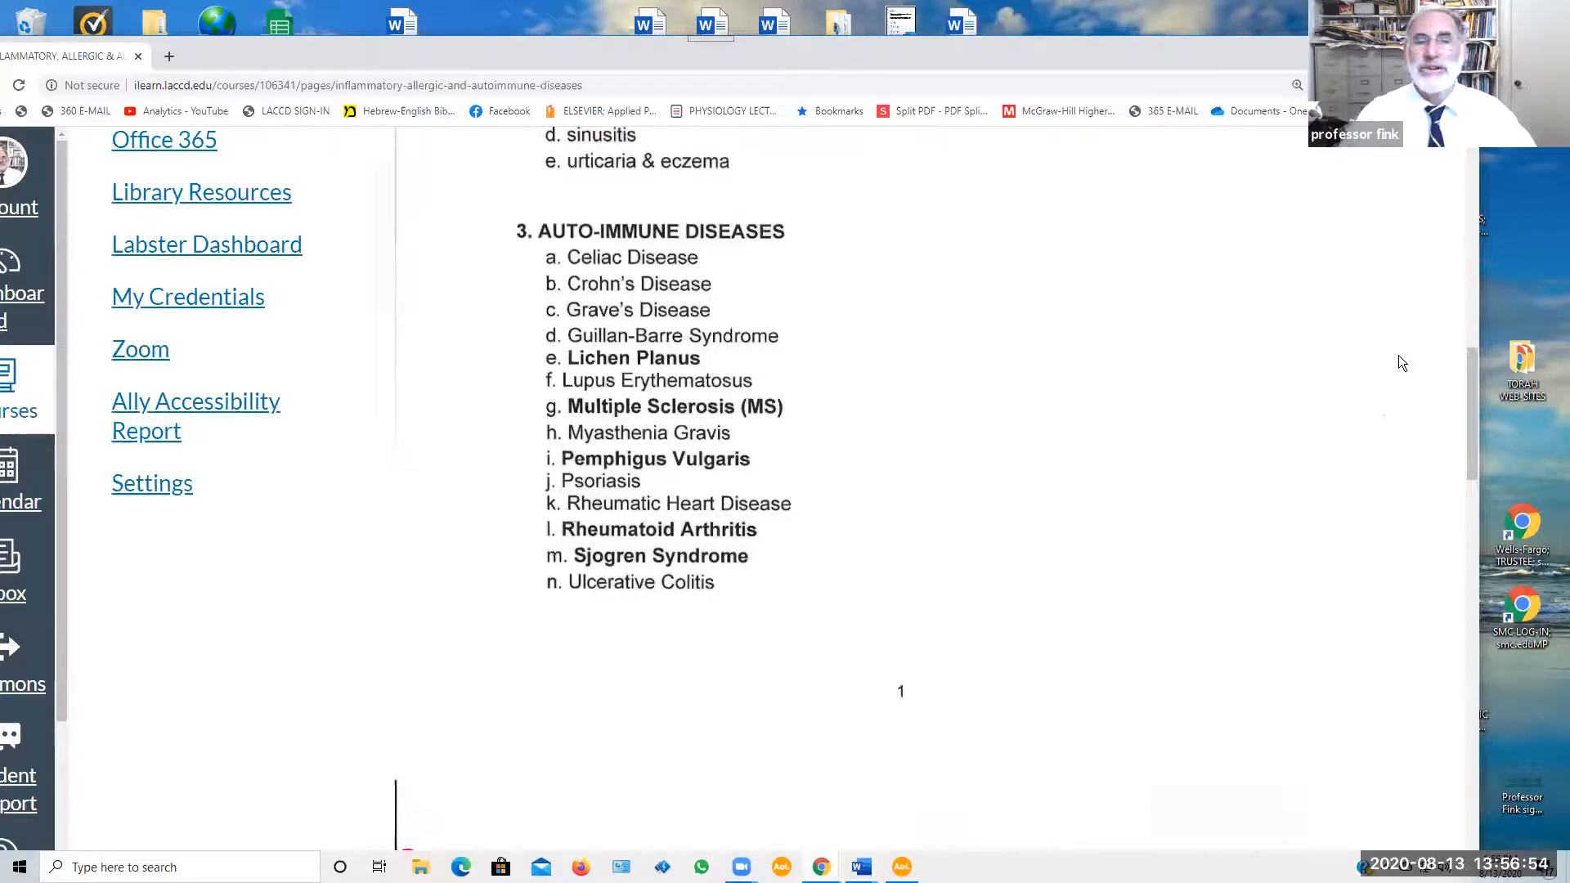
mouse_move(1266, 298)
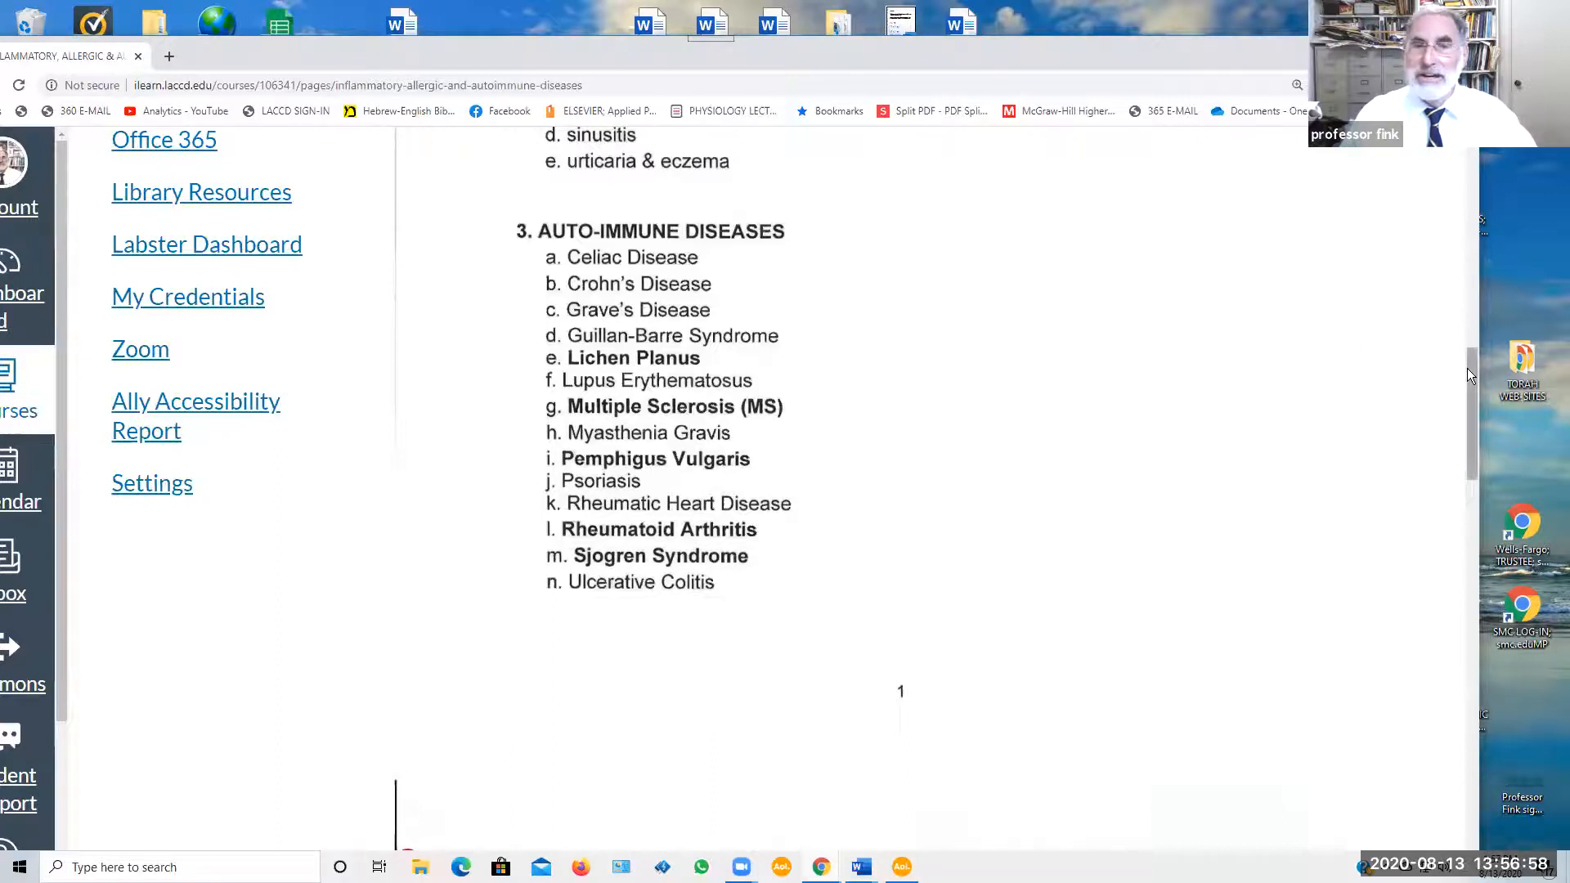
scroll("down", 3)
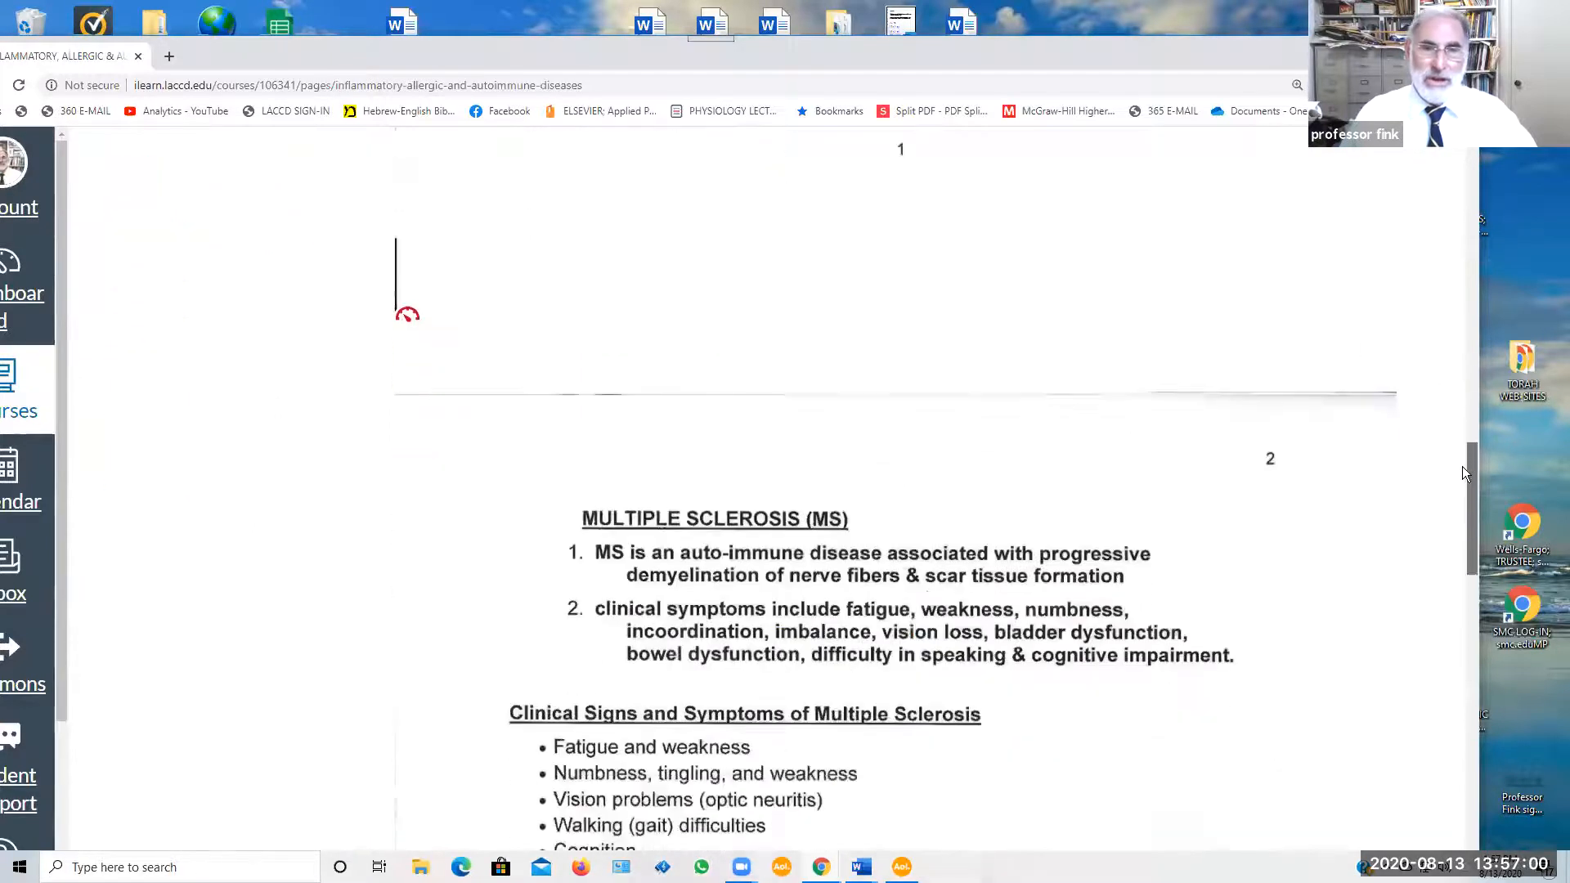
scroll("down", 3)
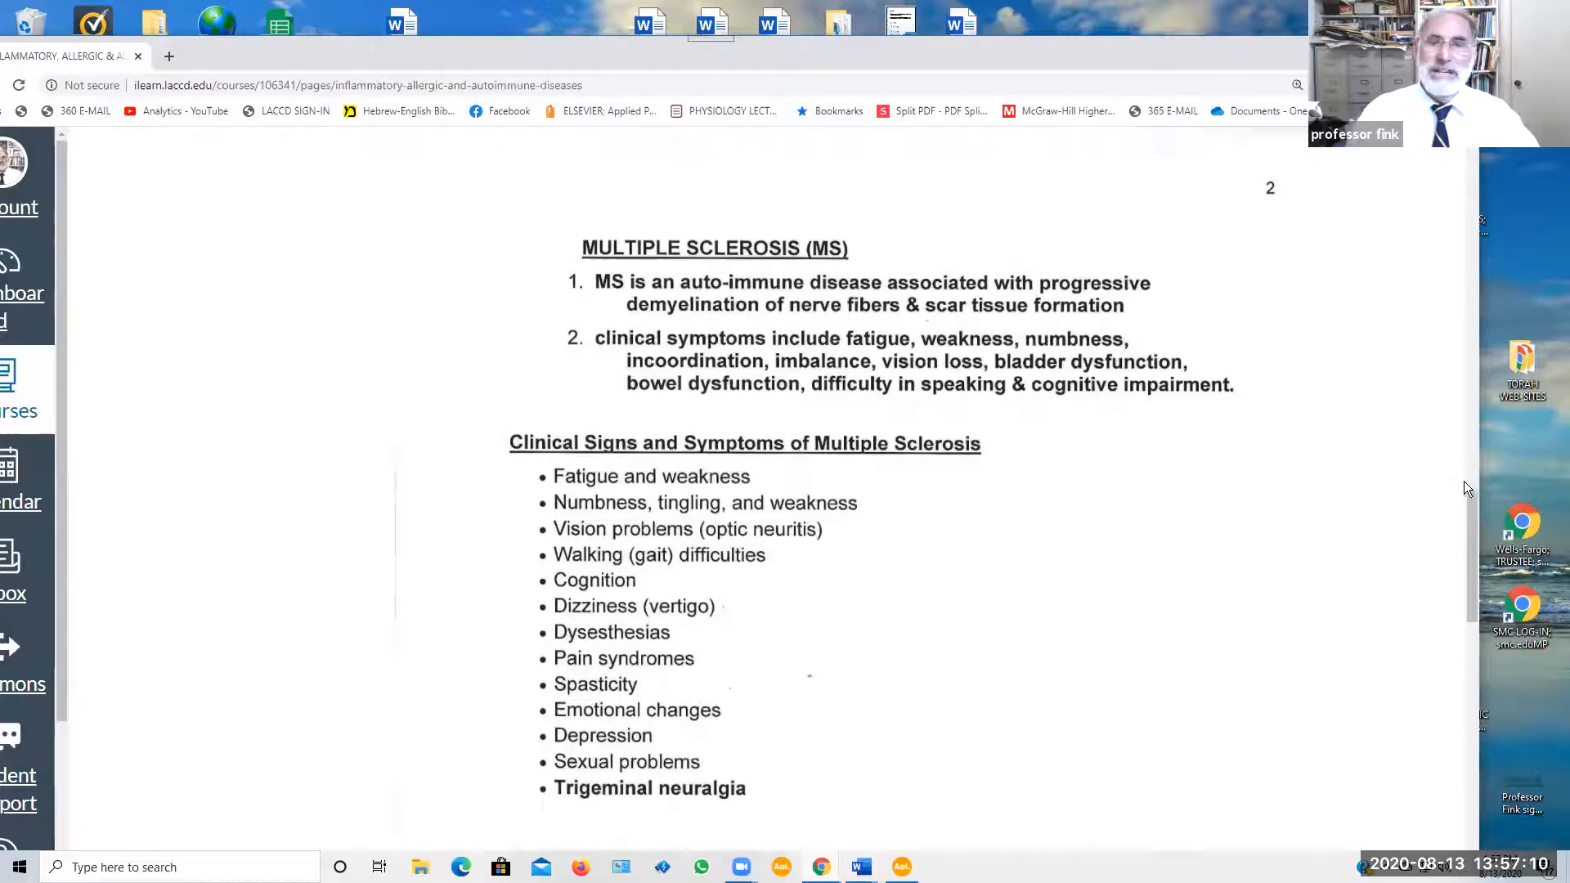
scroll("down", 3)
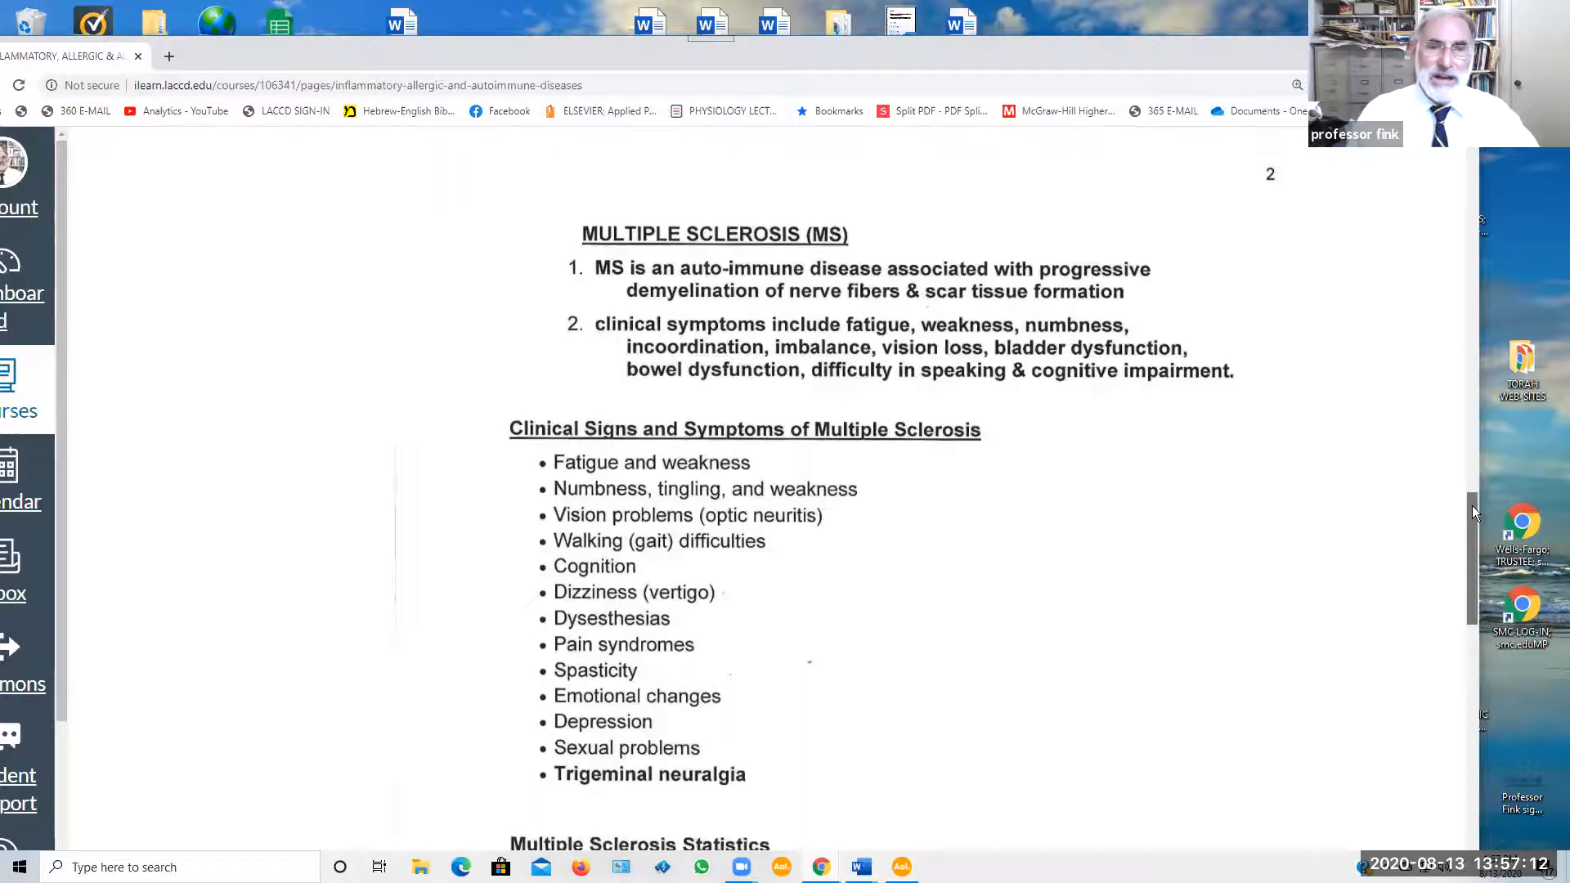
scroll("down", 3)
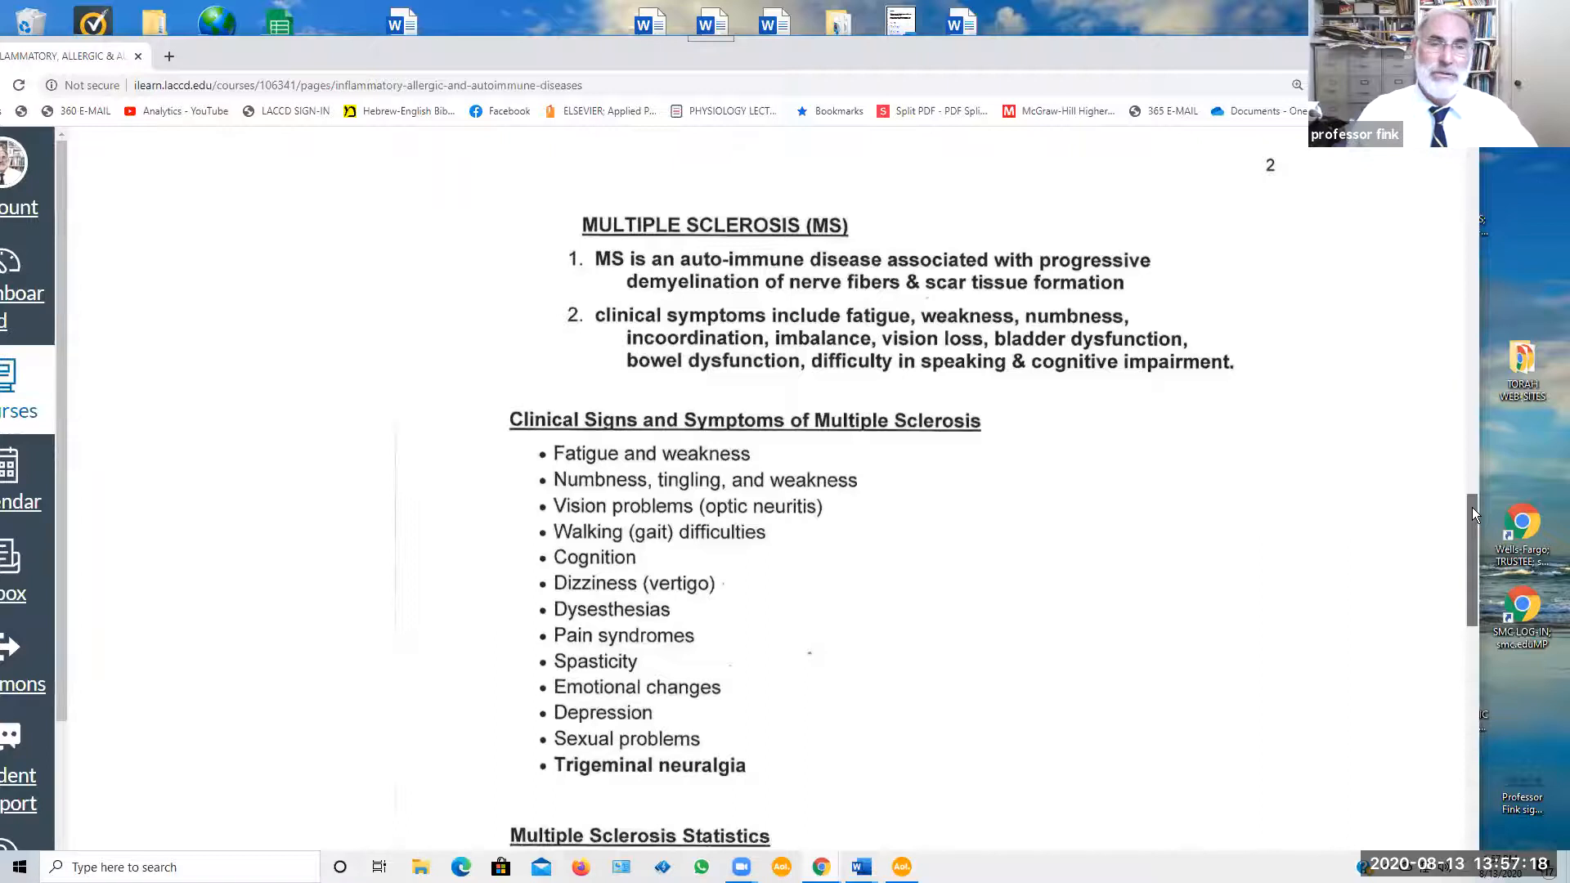
scroll("down", 3)
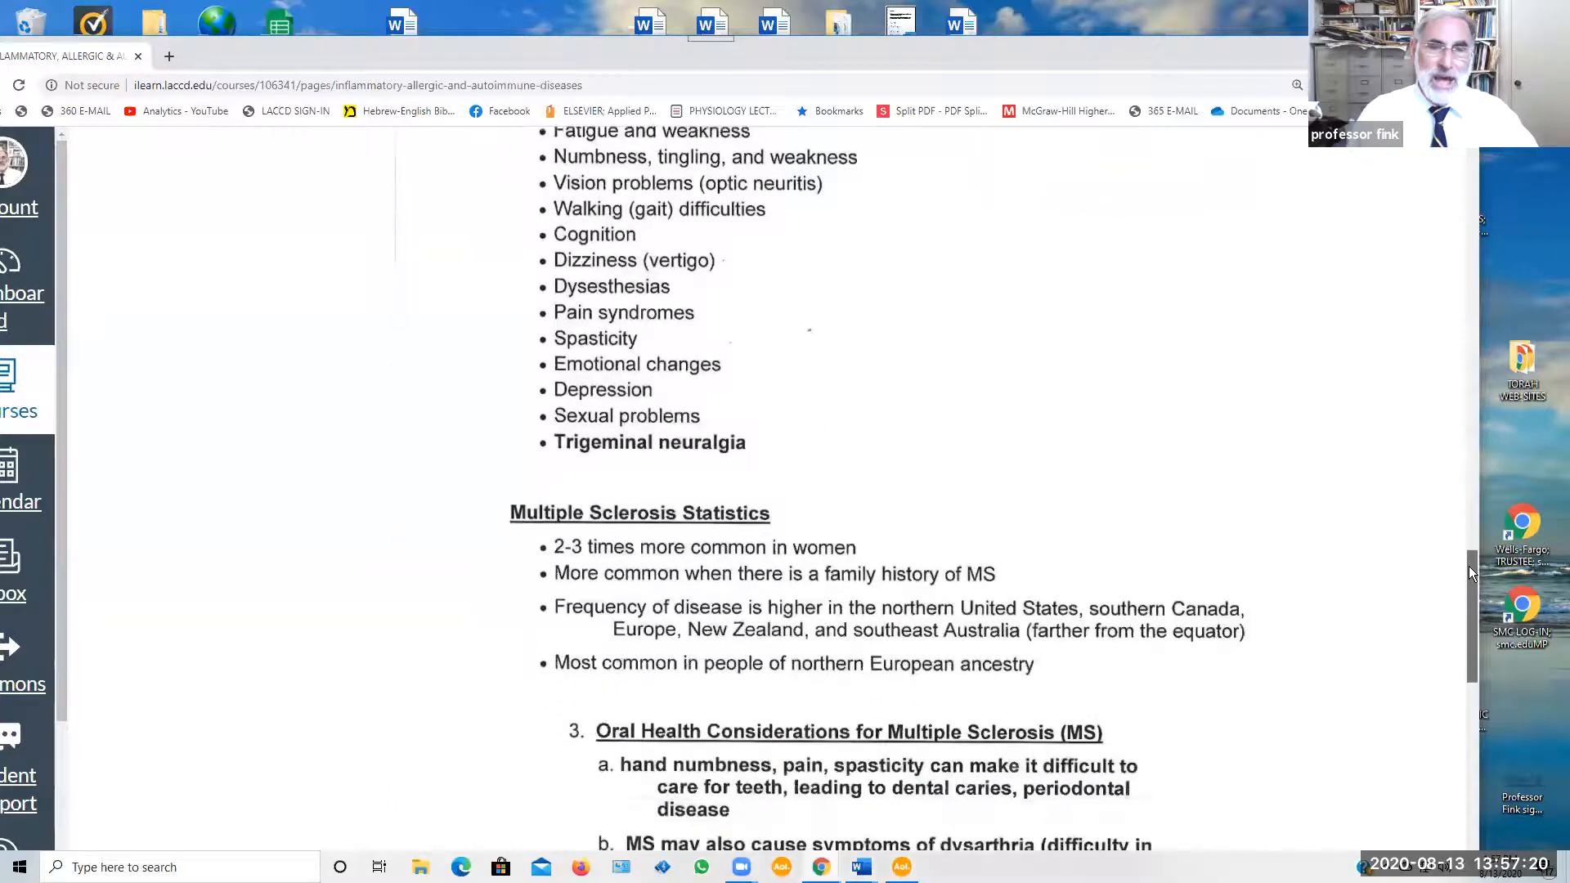
scroll("down", 3)
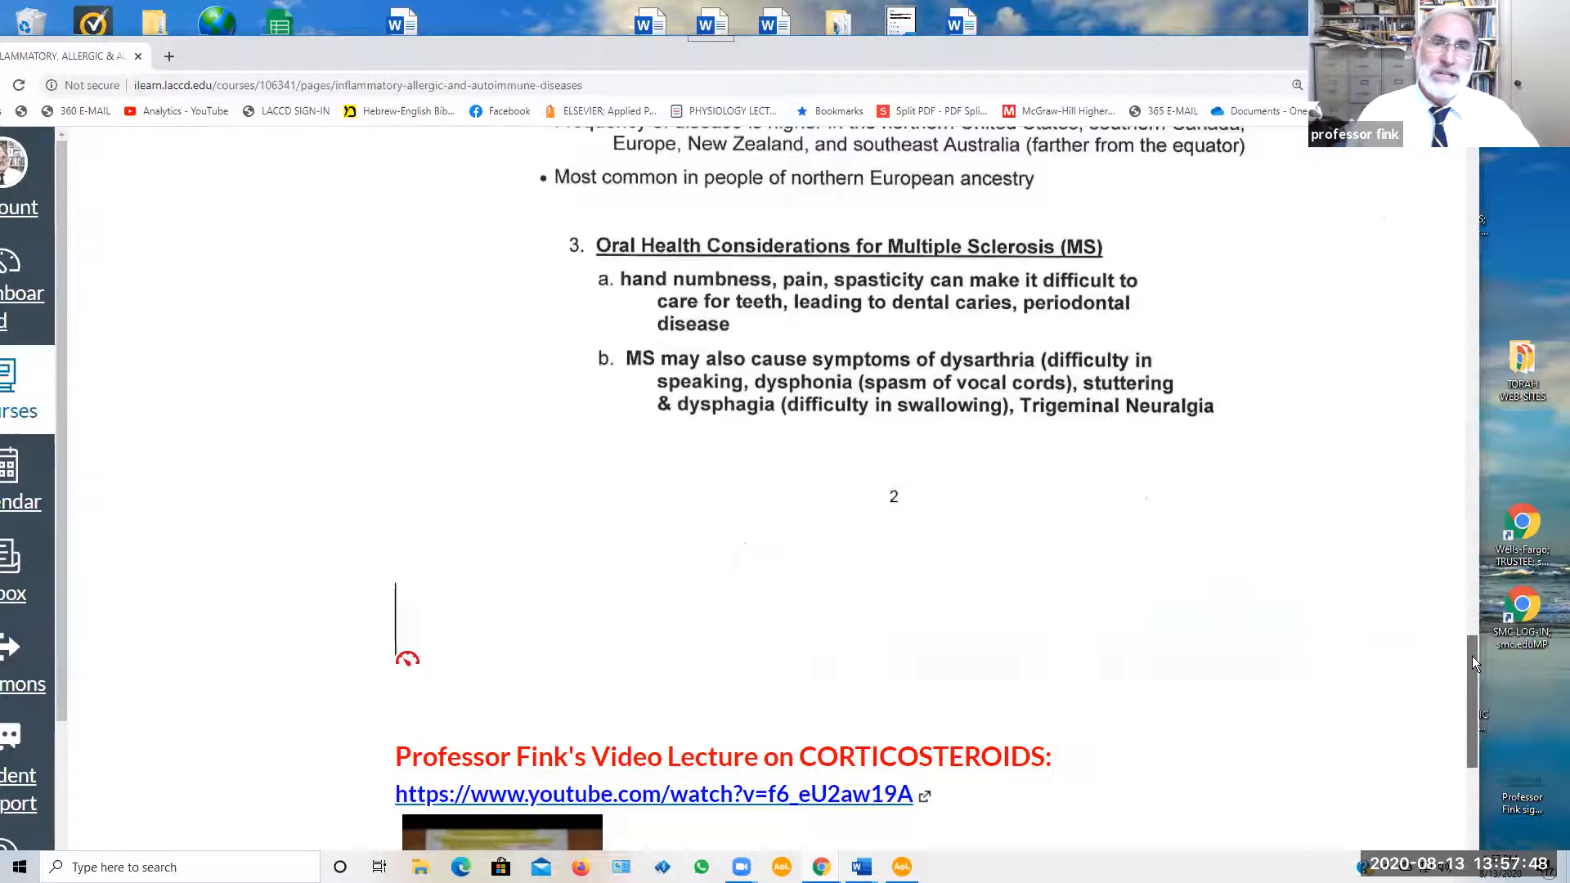
scroll("down", 3)
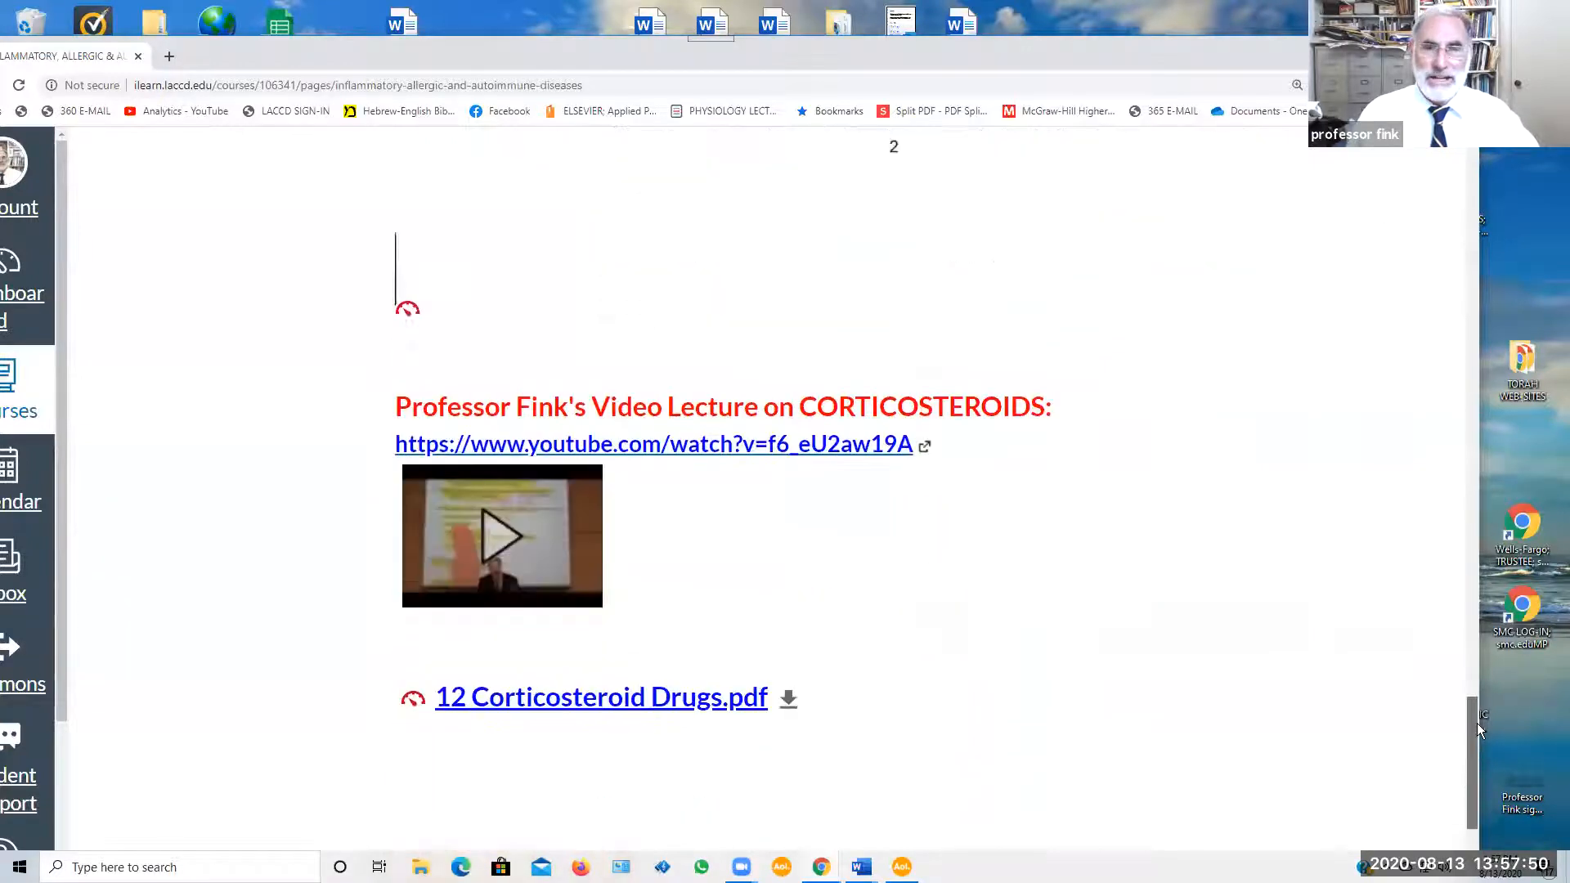
scroll("down", 3)
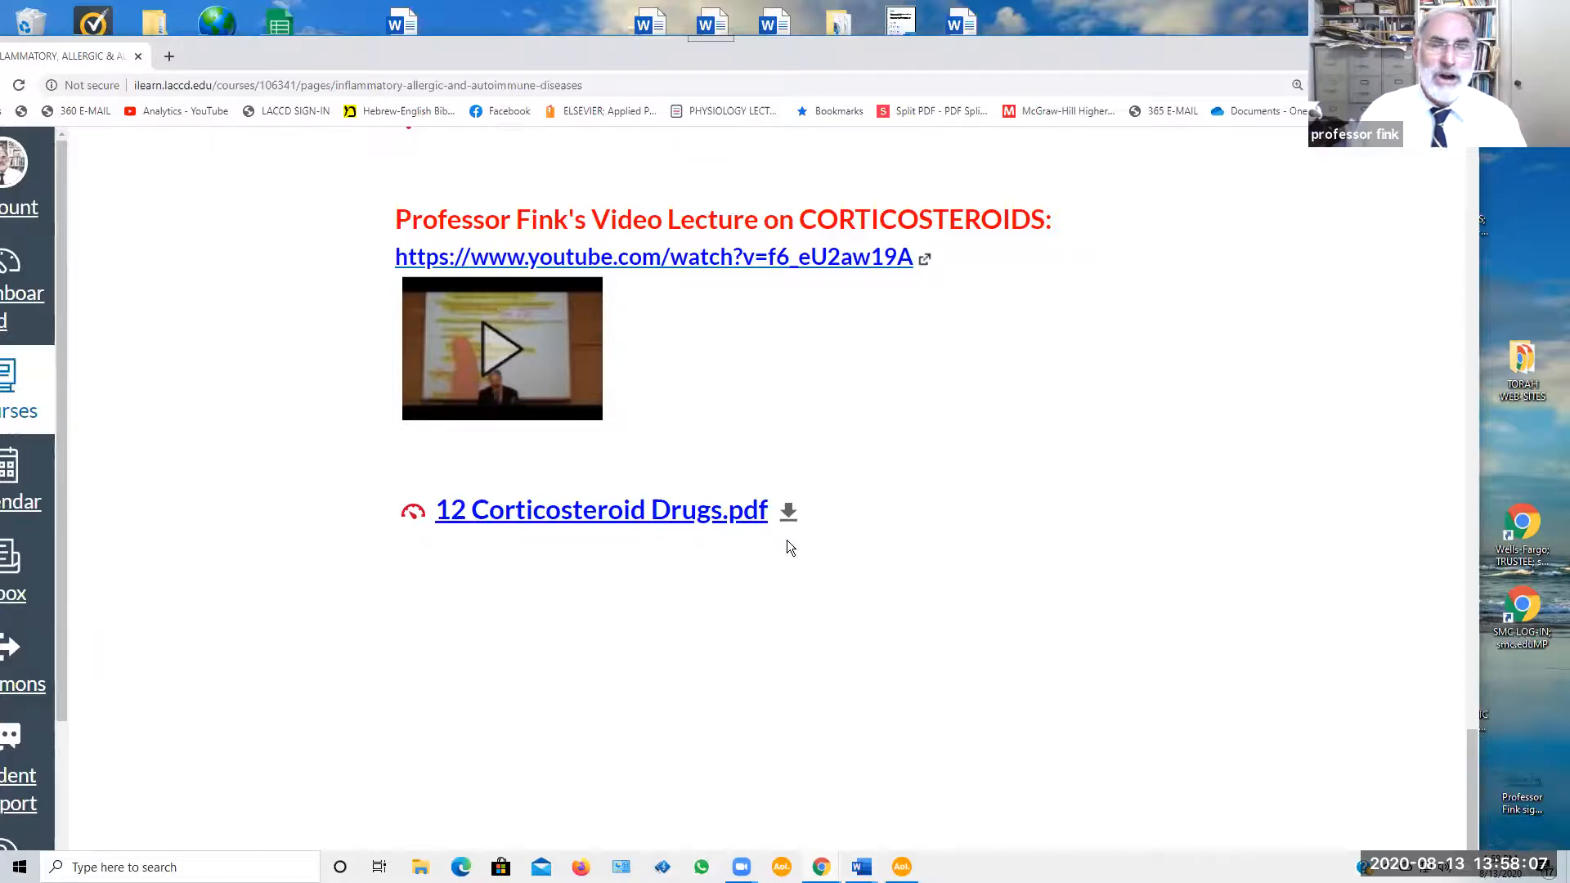
mouse_move(828, 520)
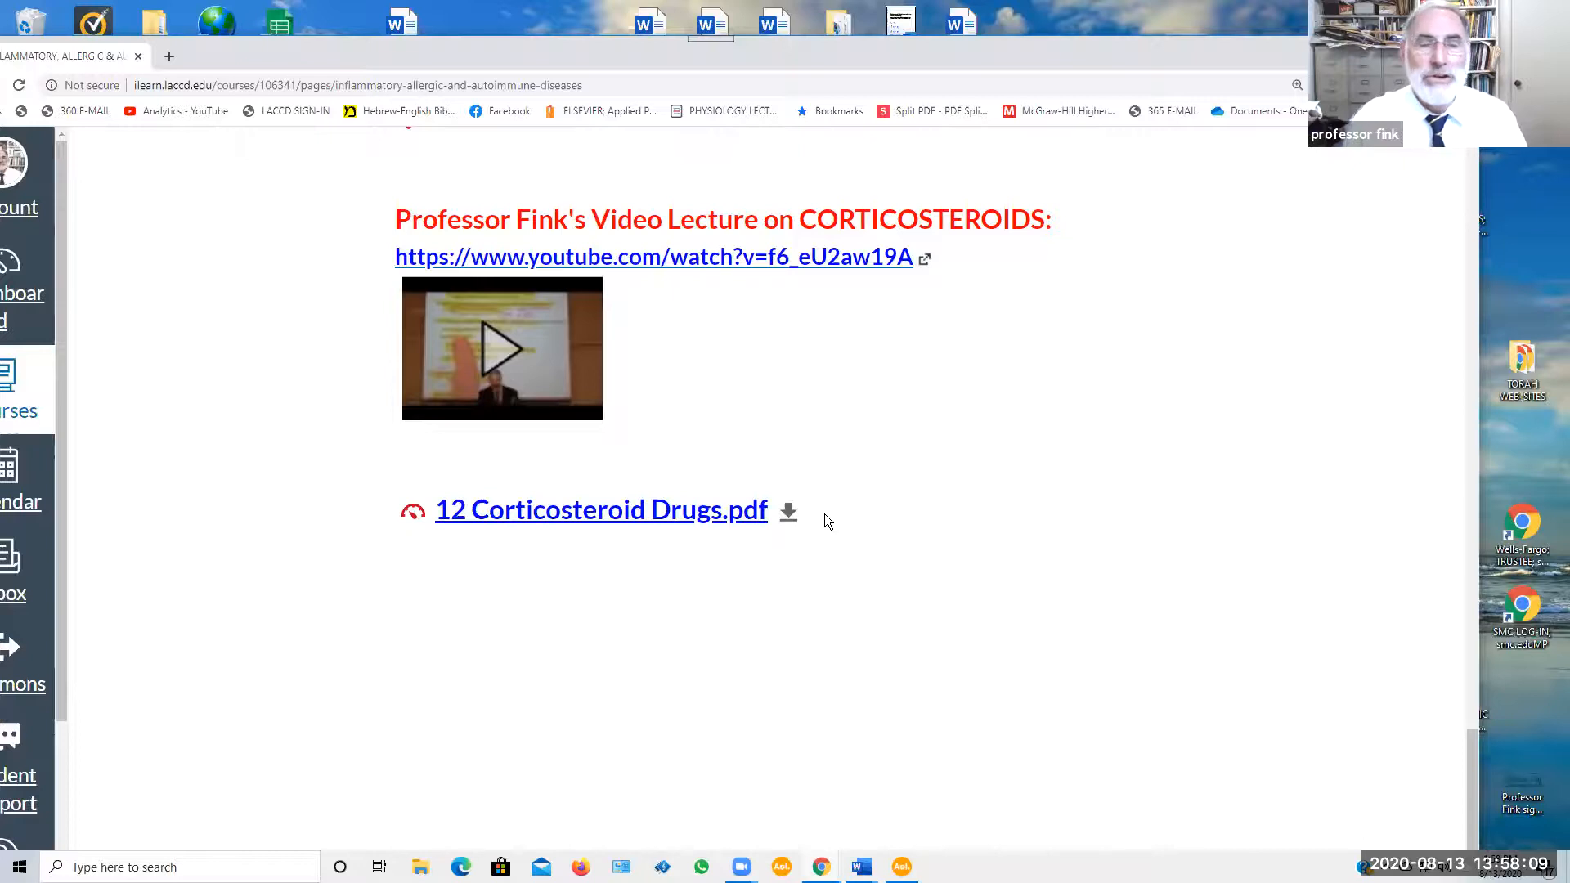